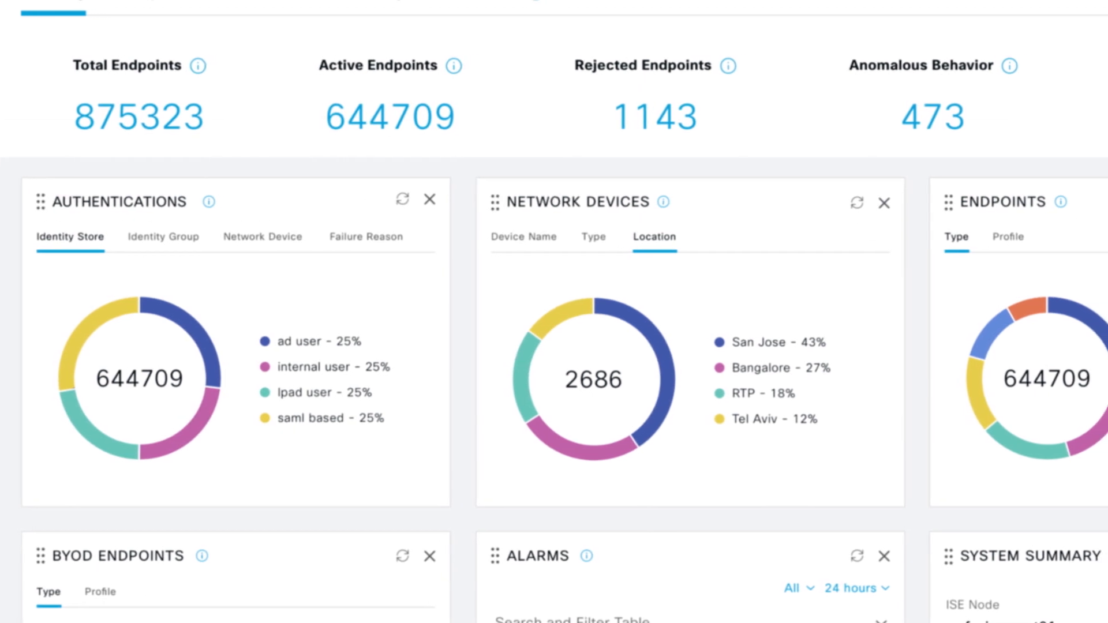
Name the requirement AppVis_macOS for Mac OSX, 4.x or later, Agentless, and pick its conditions.
{"action": "scroll", "scroll_direction": "right", "scroll_amount": 3}
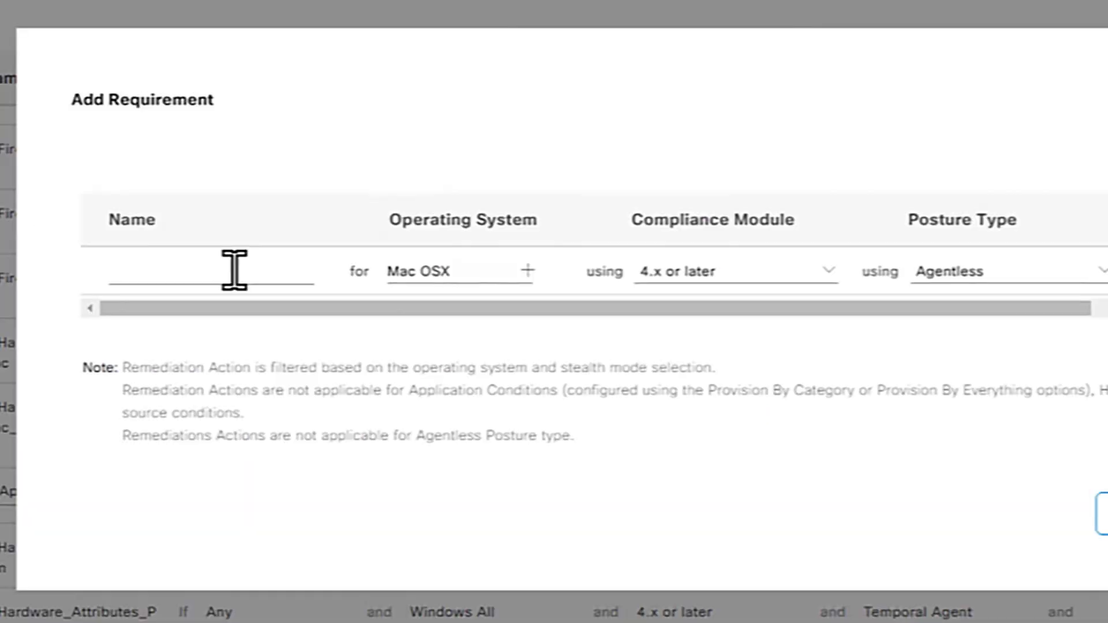
{"action": "type", "text": "AppVis_macOS"}
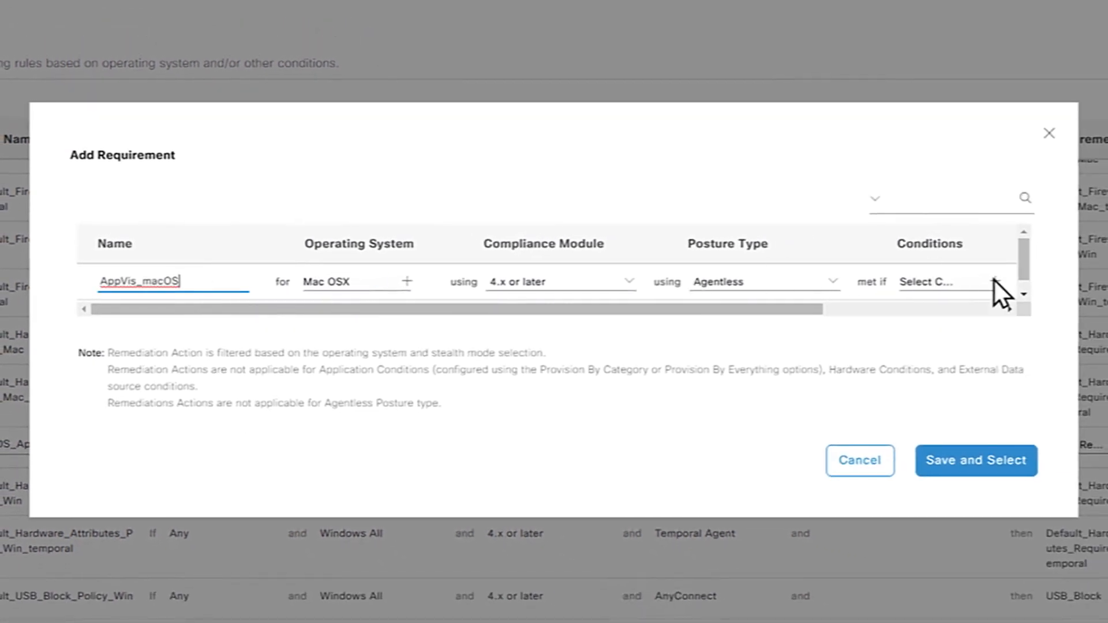
{"action": "left_click", "coordinate": [993, 281]}
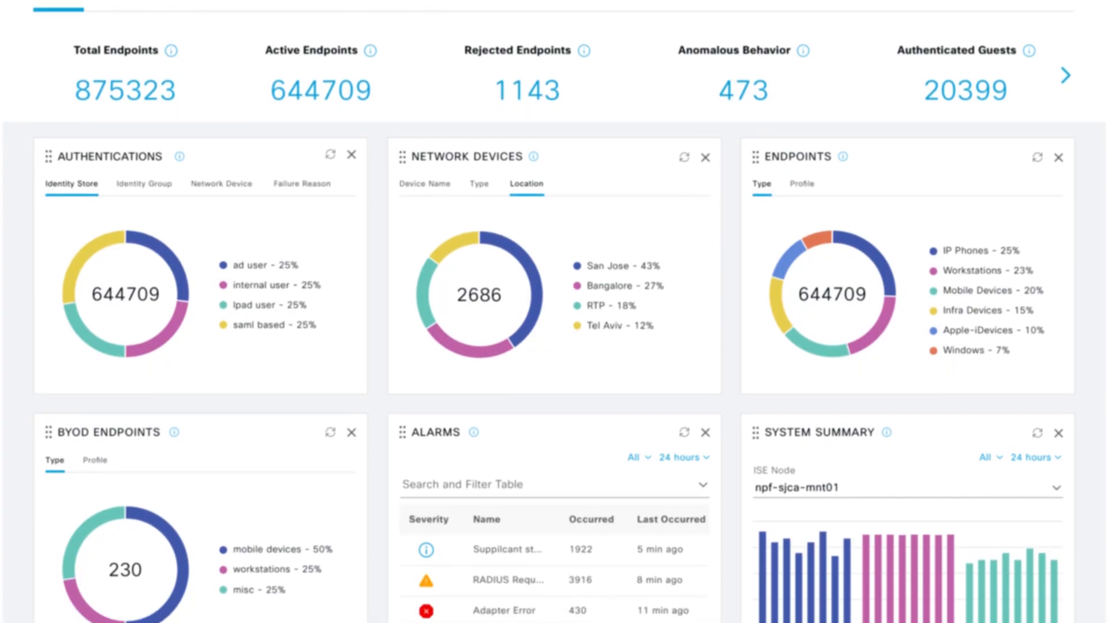
Bring up the main navigation menu from the dashboard and point at Operations.
{"action": "scroll", "scroll_direction": "down", "scroll_amount": 3}
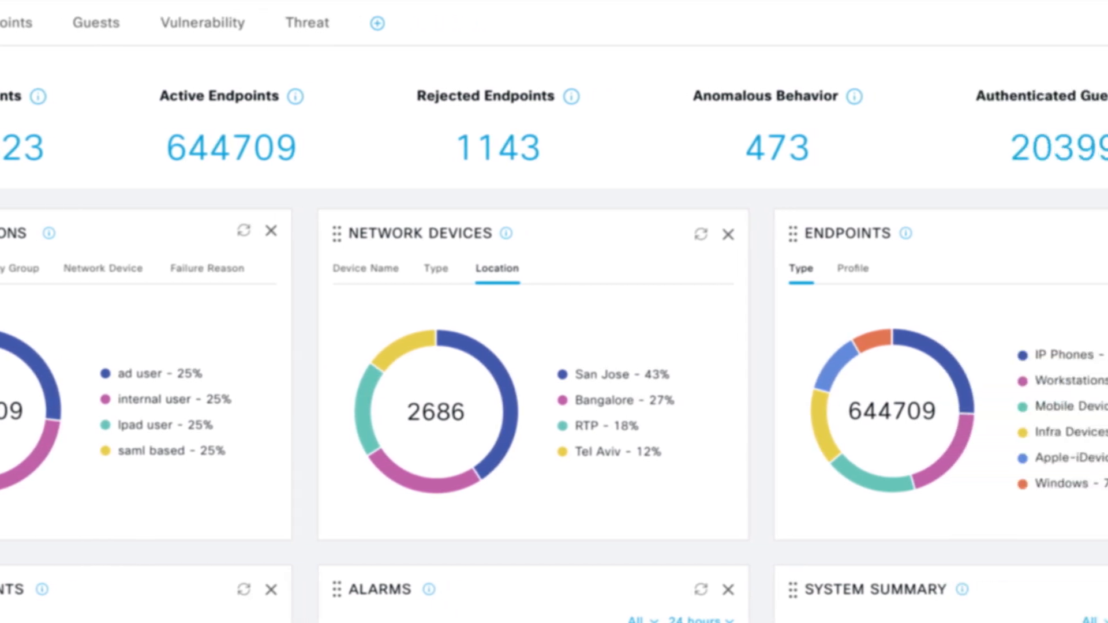
{"action": "left_click", "coordinate": [455, 92]}
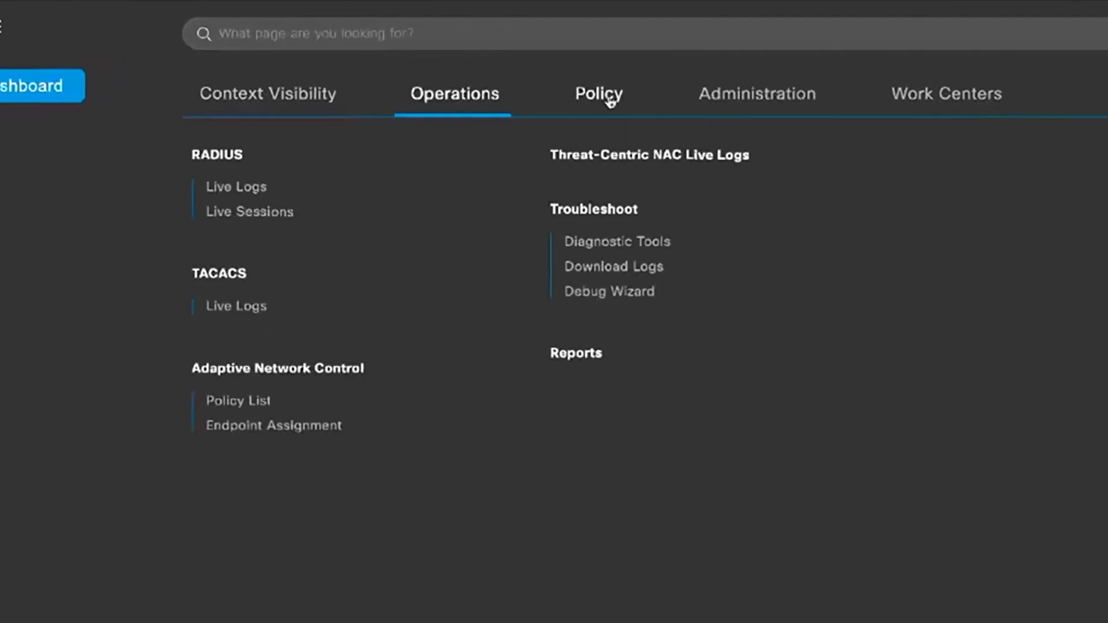
Browse Policy and Administration, then reveal the Work Centers pages.
{"action": "left_click", "coordinate": [756, 92]}
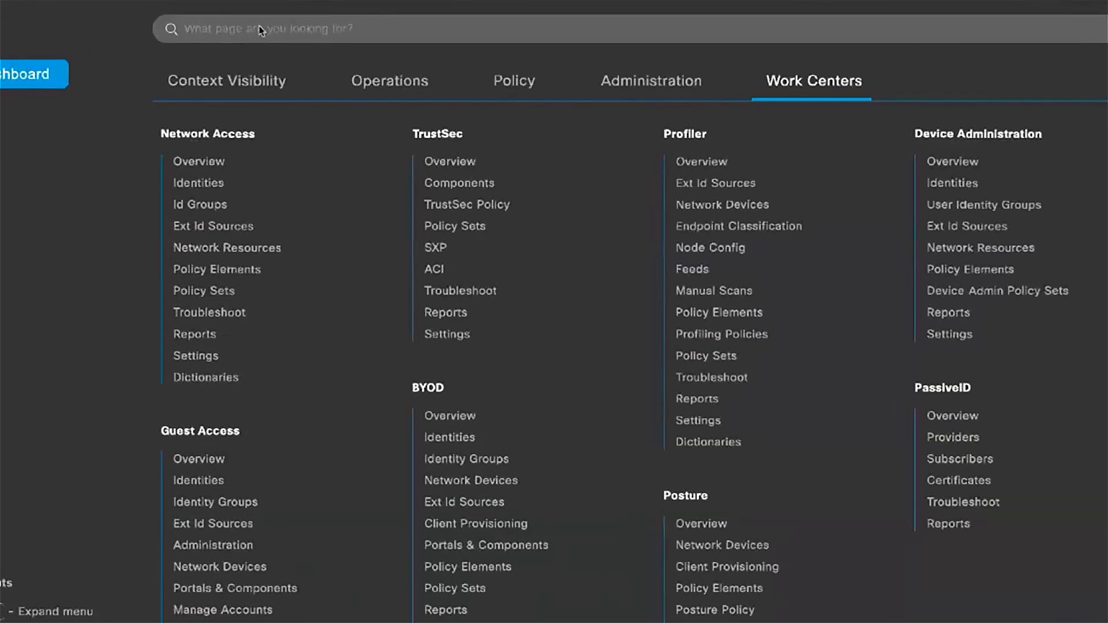
Search the page finder for 'posture' to list matching pages in every section.
{"action": "type", "text": "posture"}
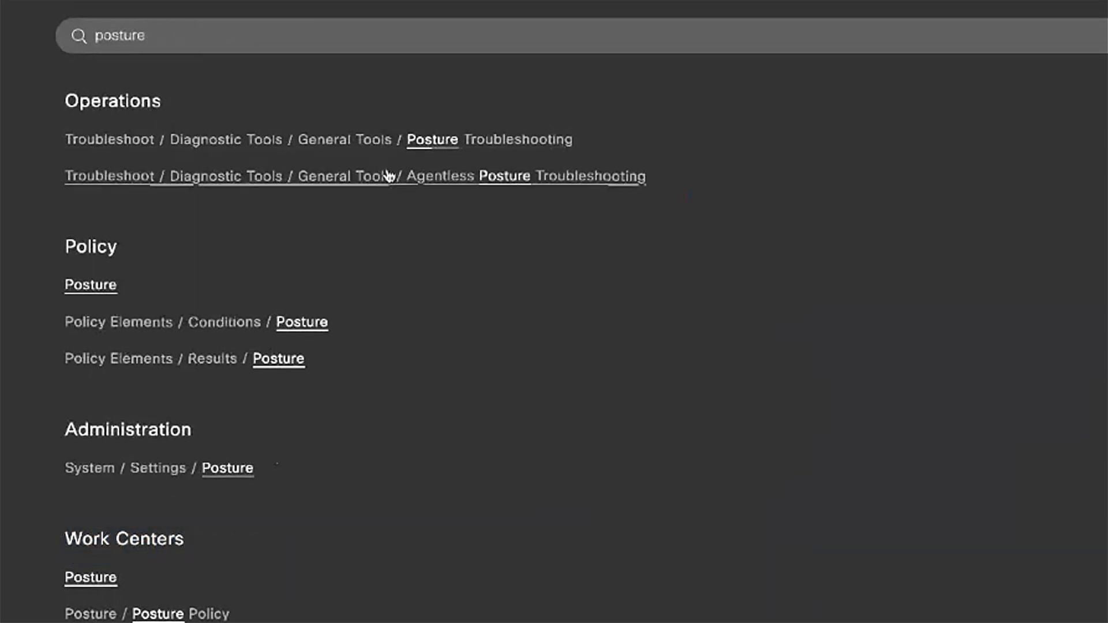
{"action": "mouse_move", "coordinate": [244, 379]}
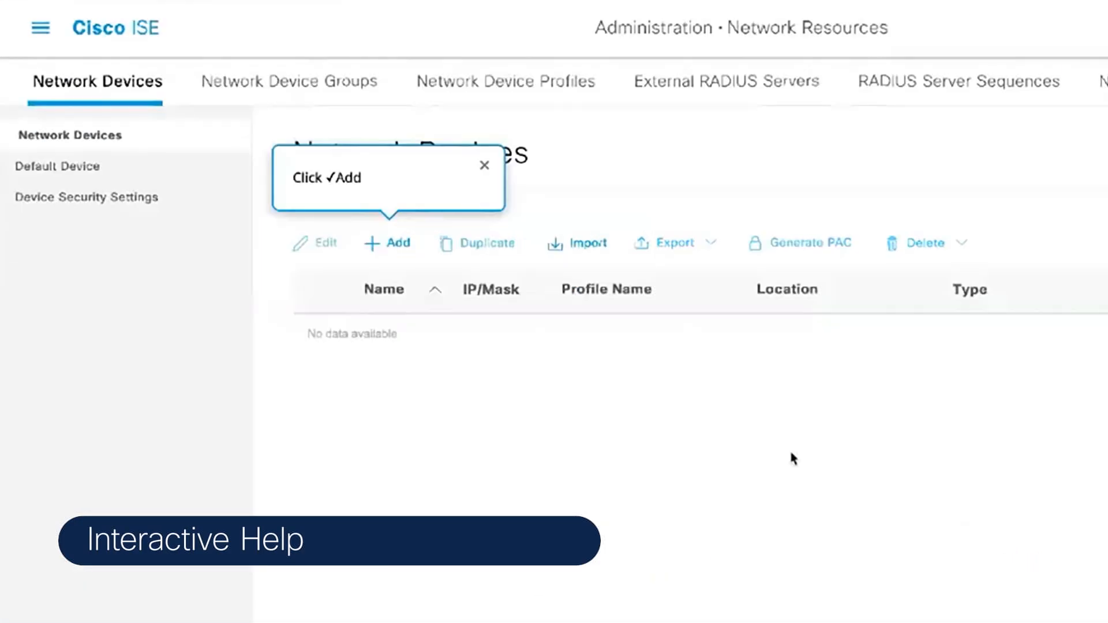
Start adding a network device named WLC under Interactive Help guidance.
{"action": "left_click", "coordinate": [389, 243]}
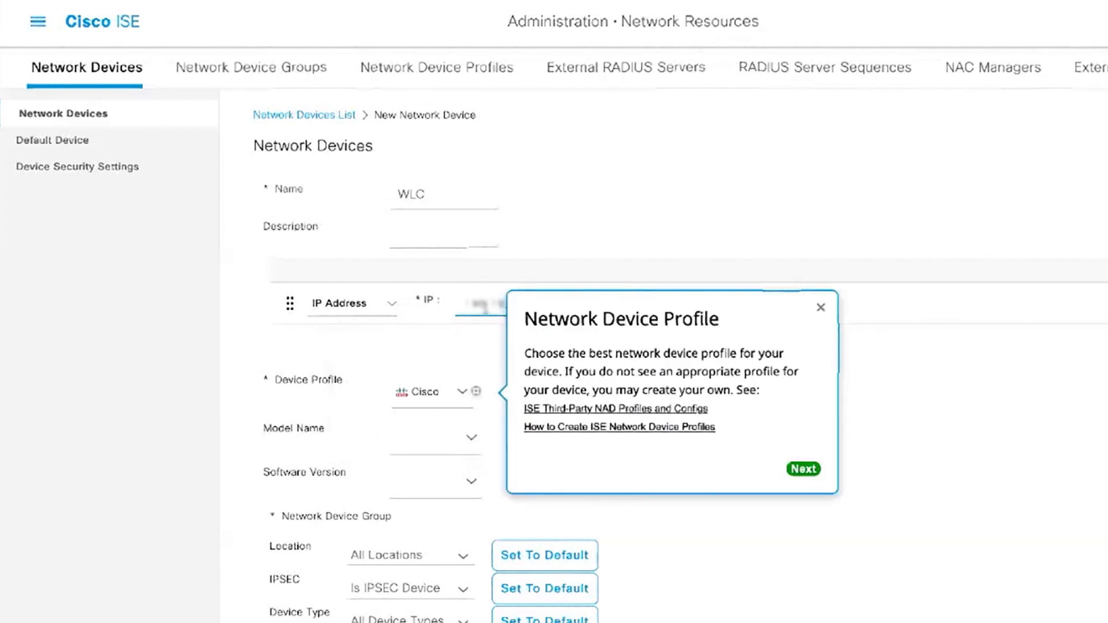
{"action": "mouse_move", "coordinate": [770, 469]}
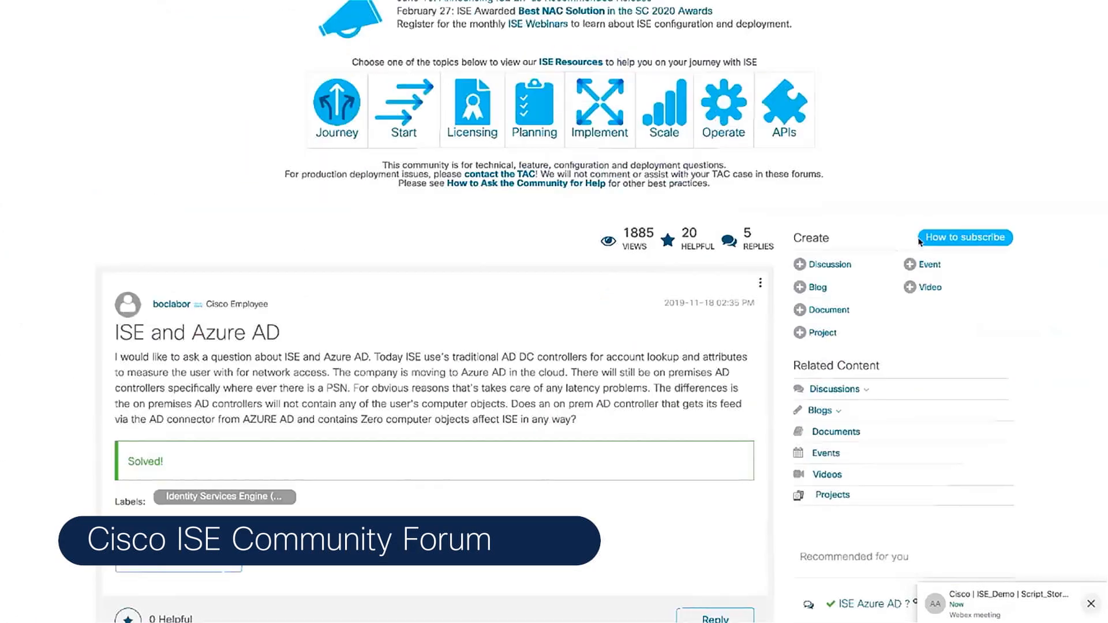
Start a Cisco Community discussion titled 'Integration ISE with Azure AD and ROPC'.
{"action": "scroll", "scroll_direction": "down", "scroll_amount": 3}
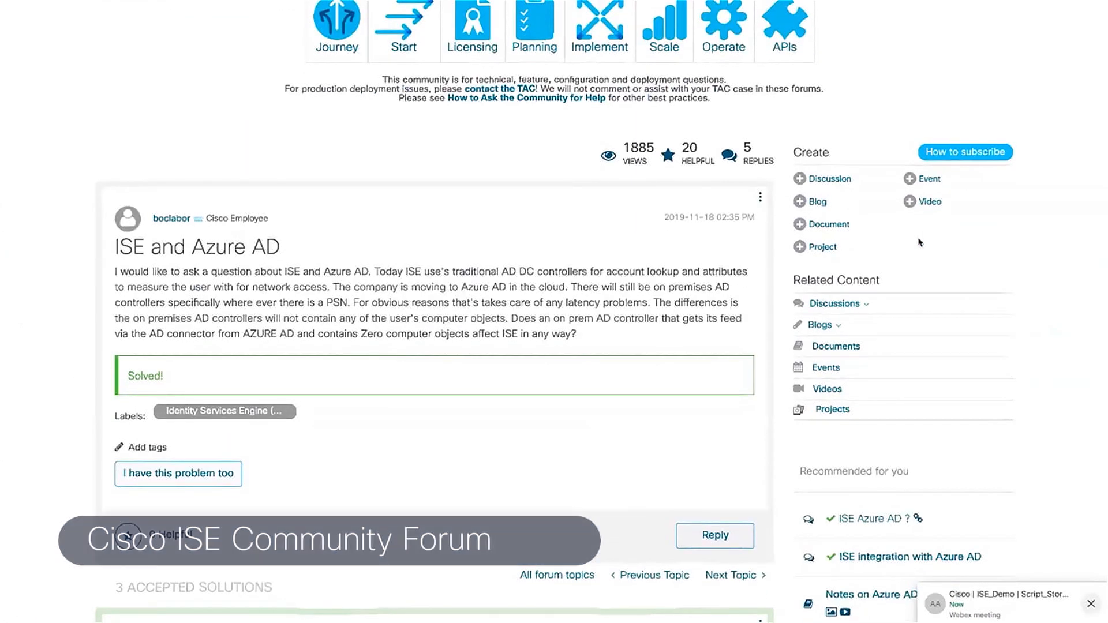
{"action": "type", "text": "Integration ISE with Azure"}
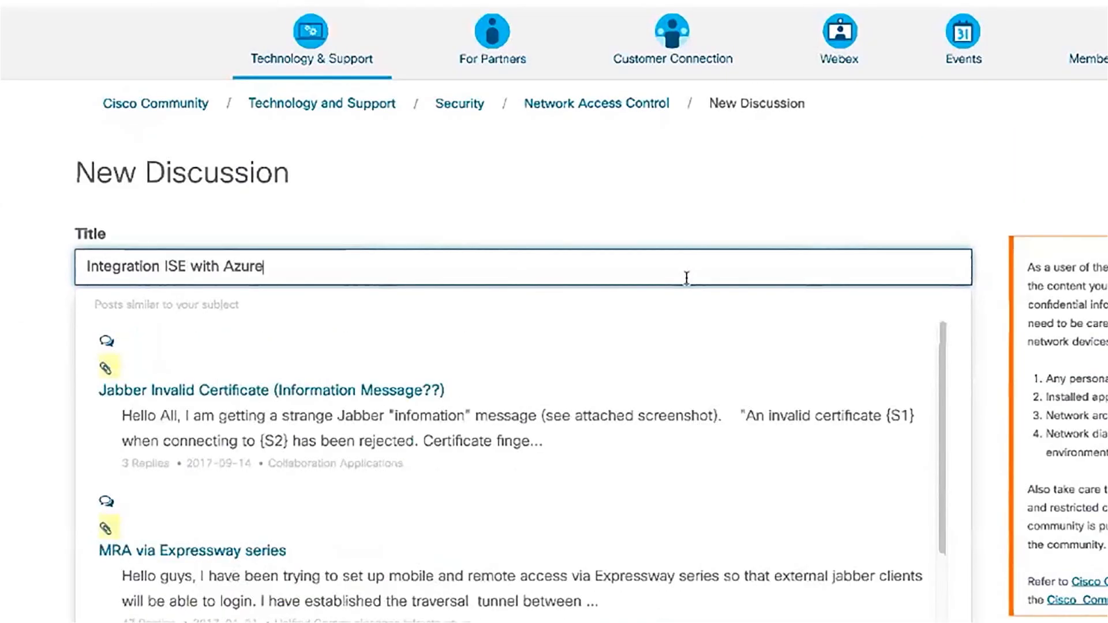
{"action": "type", "text": "AD and ROPC"}
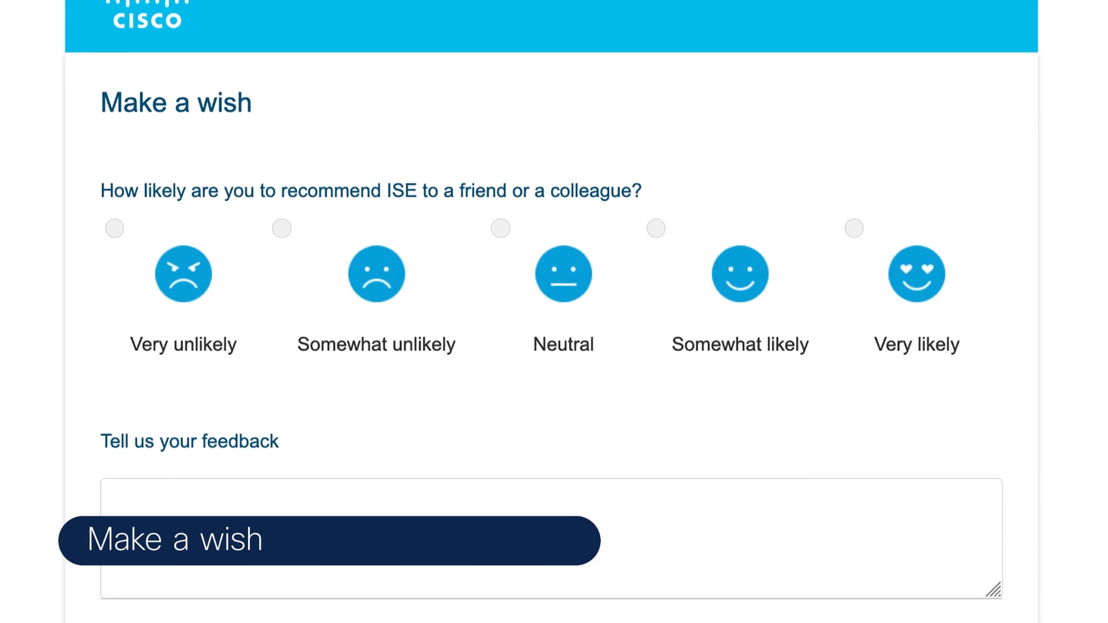
Reveal the recommend-ISE rating scale, feedback box and Name field on the Make a Wish survey.
{"action": "scroll", "scroll_direction": "down", "scroll_amount": 3}
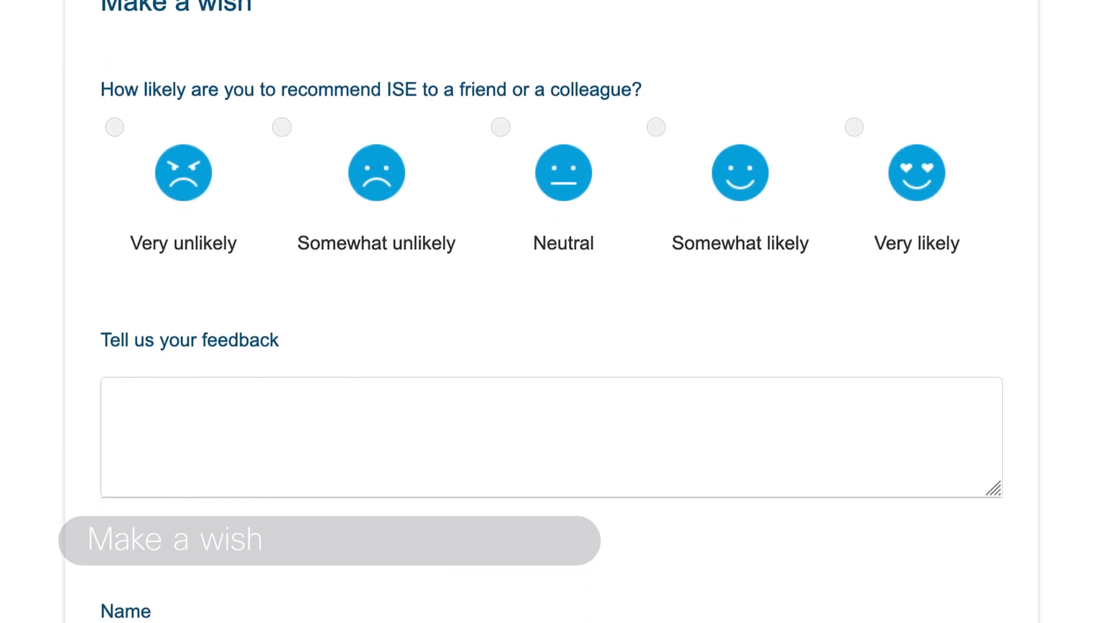